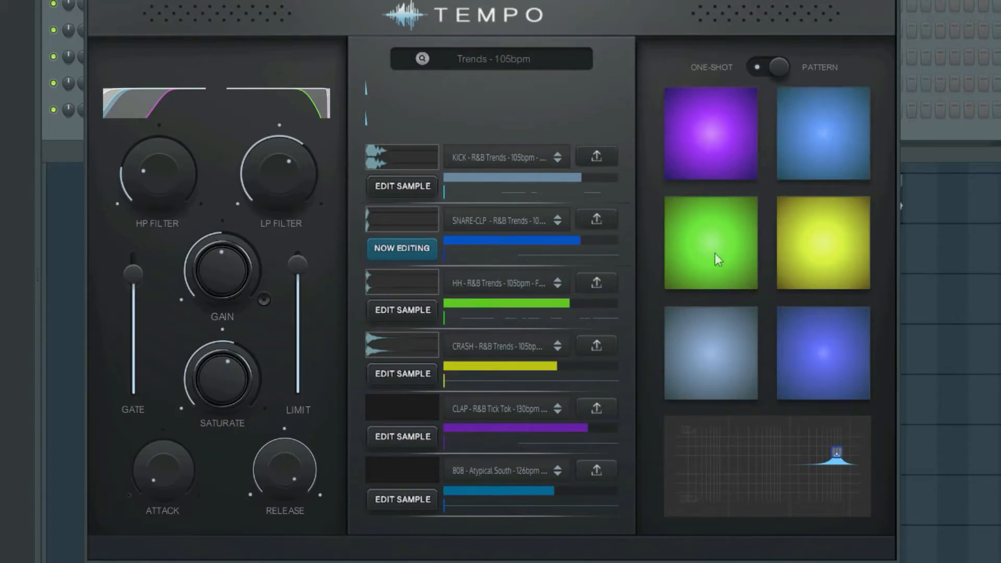
Preview the hi-hat pattern and browse a lane's available patterns before closing the list.
left_click(823, 242)
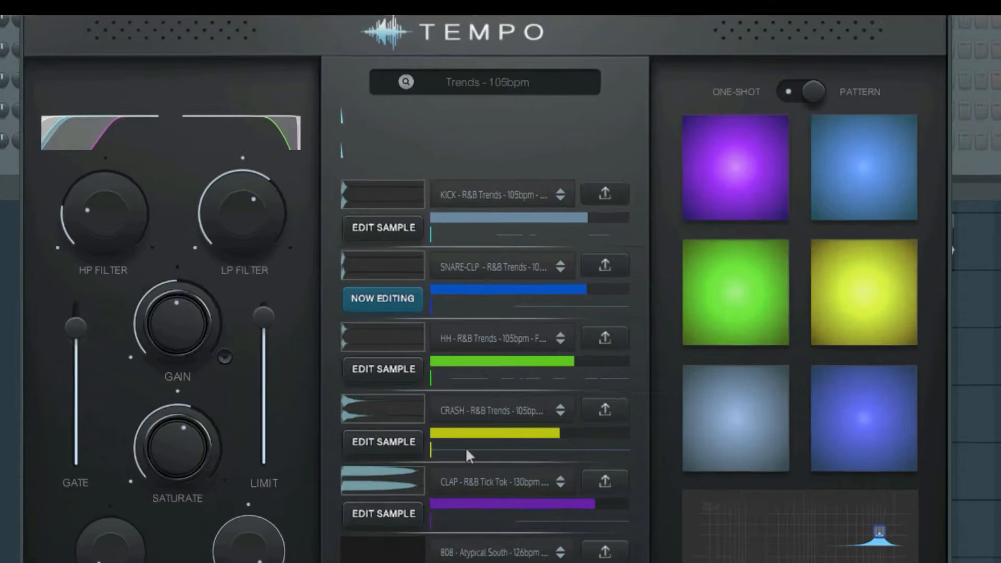
left_click(561, 194)
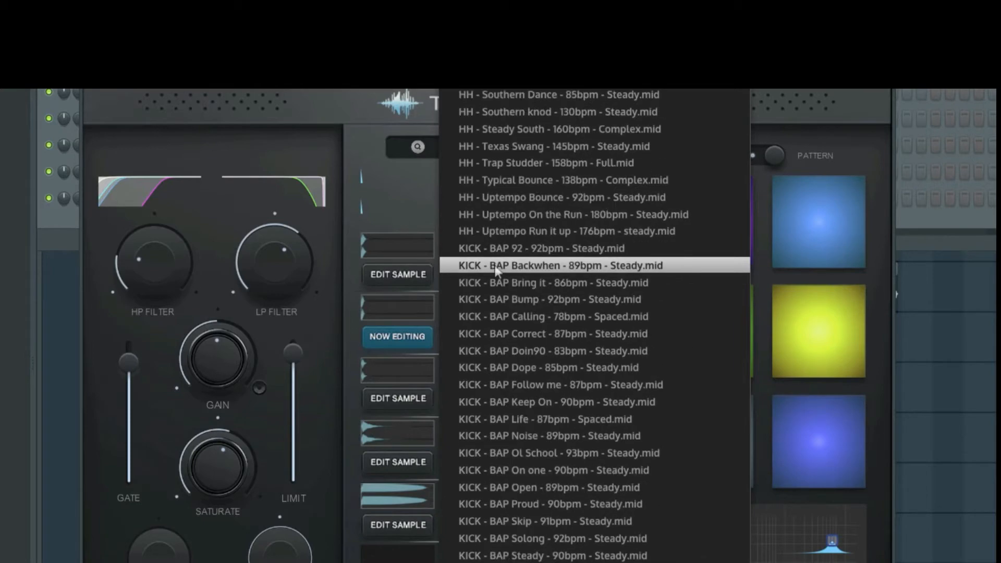
left_click(559, 265)
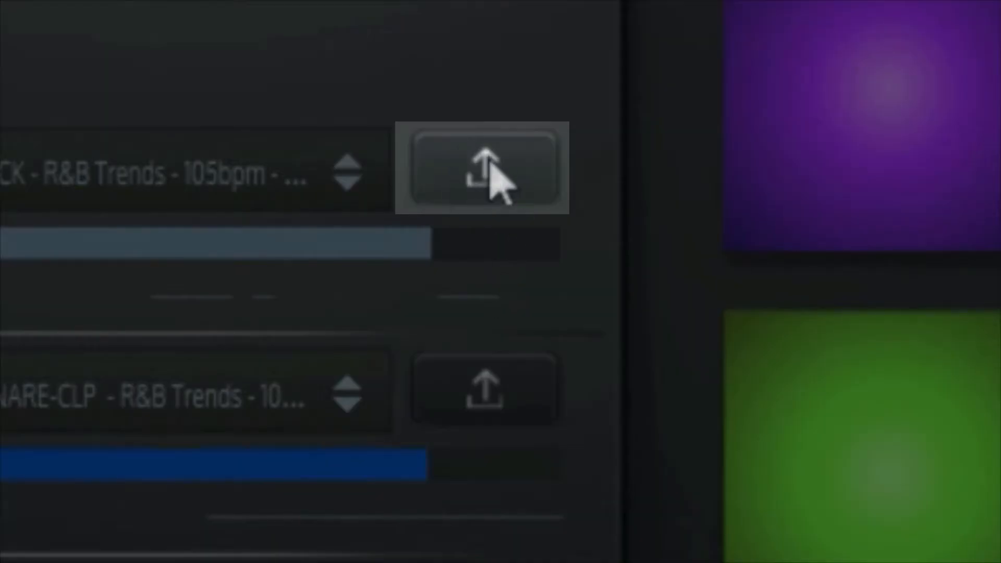
Export the kick lane's pattern as MIDI into Documents' MIDI exports folder.
left_click(483, 169)
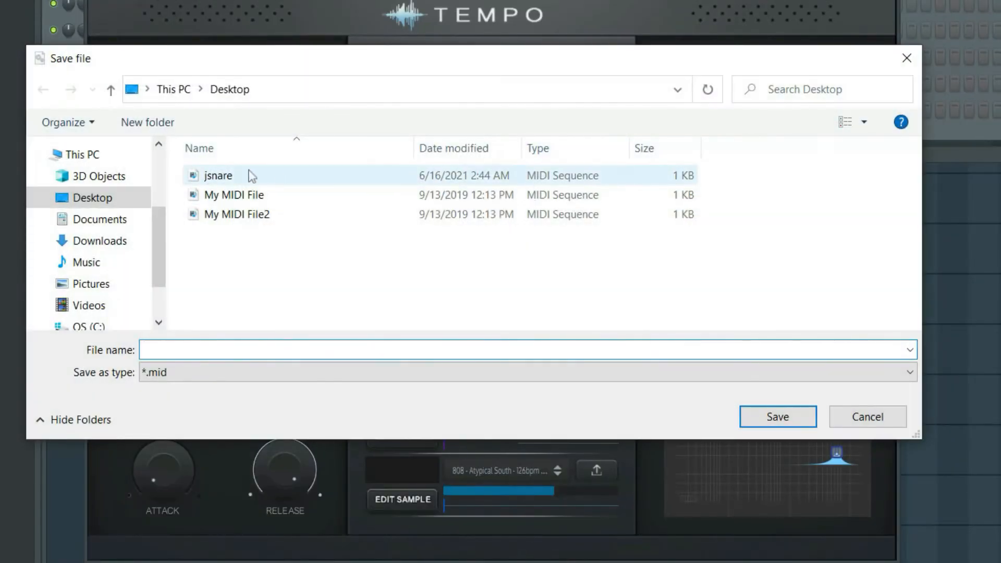
left_click(100, 219)
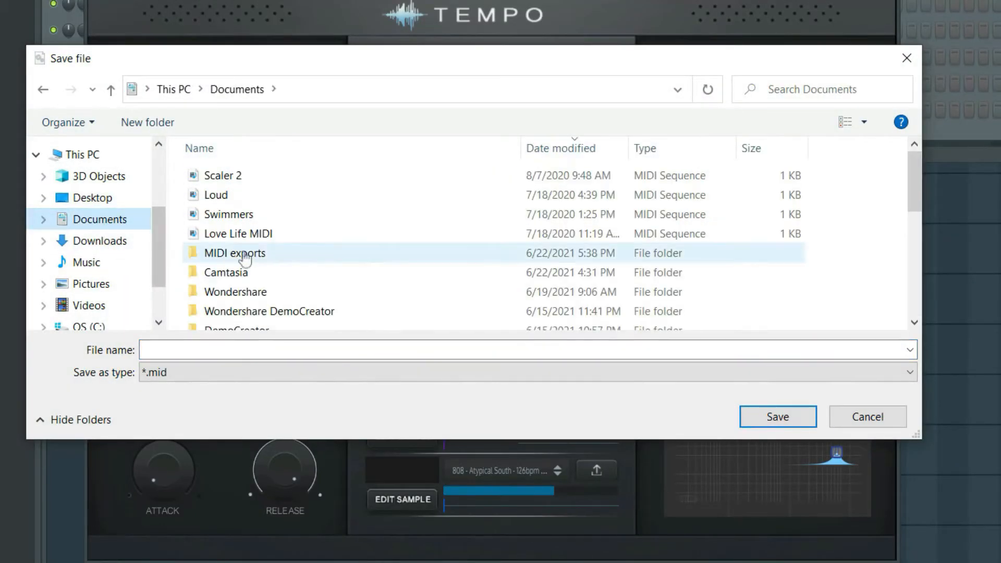
left_click(235, 252)
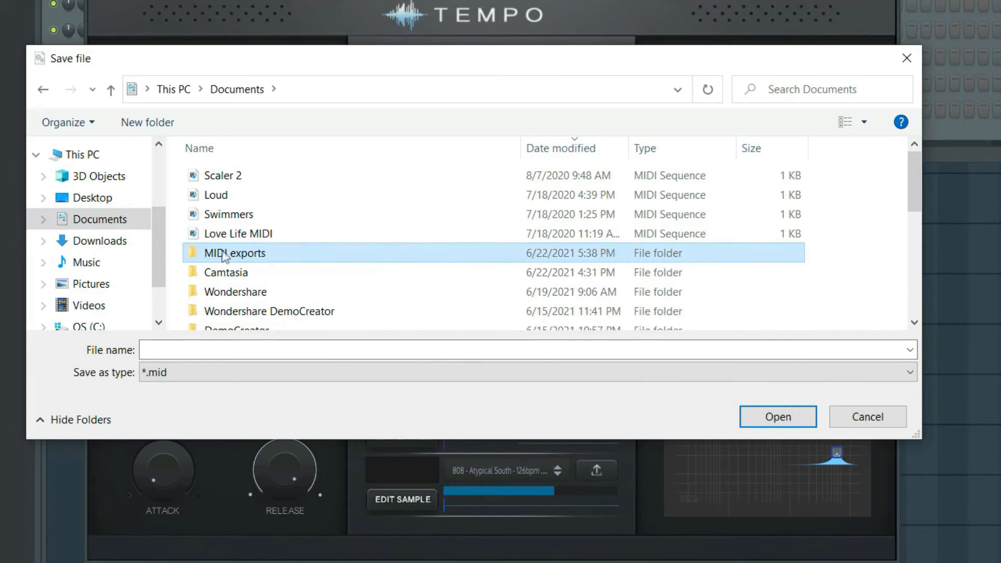
double_click(234, 253)
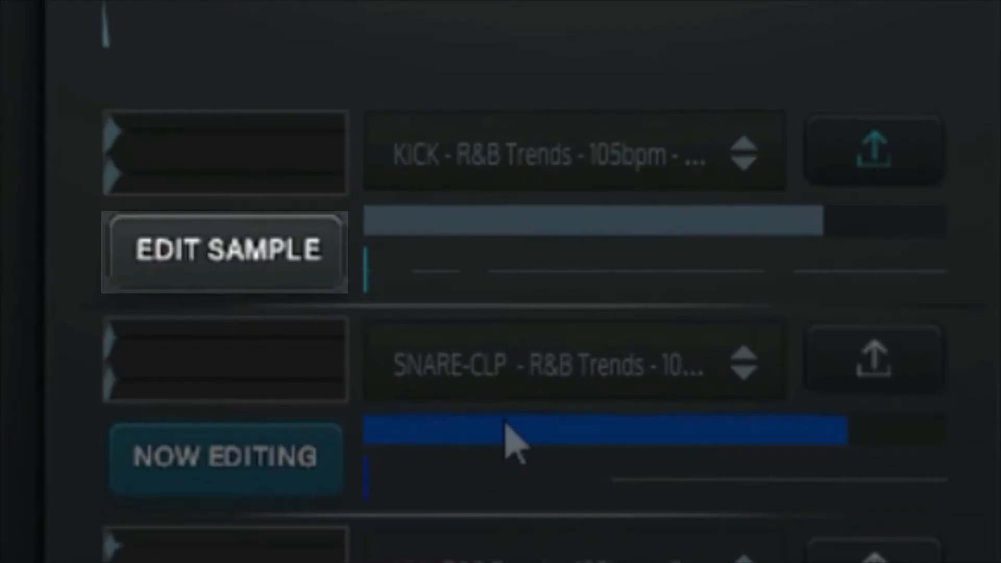
Select the kick row's sample for editing via EDIT SAMPLE.
left_click(223, 251)
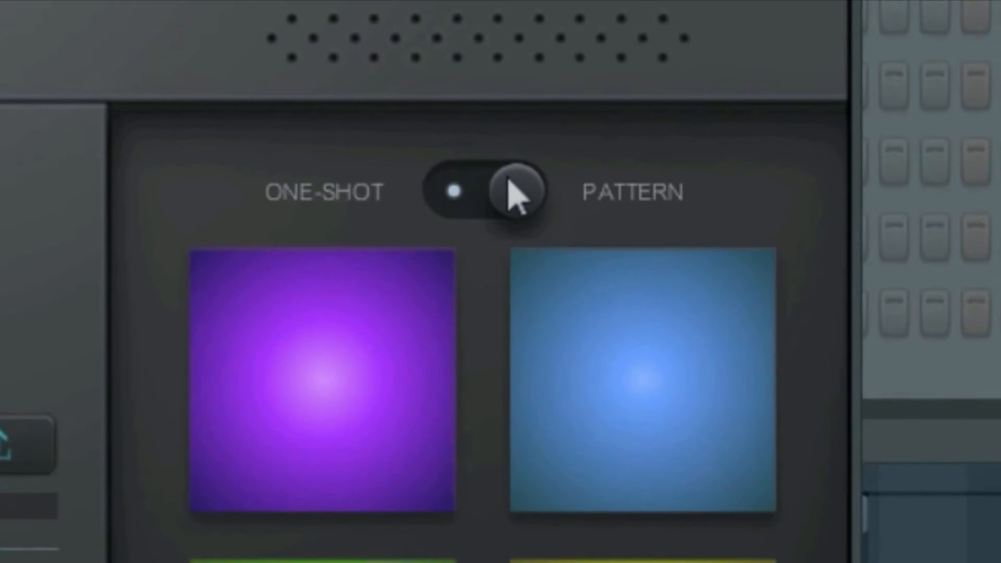
Toggle the pads to One-Shot playback and back to Pattern playback.
left_click(514, 192)
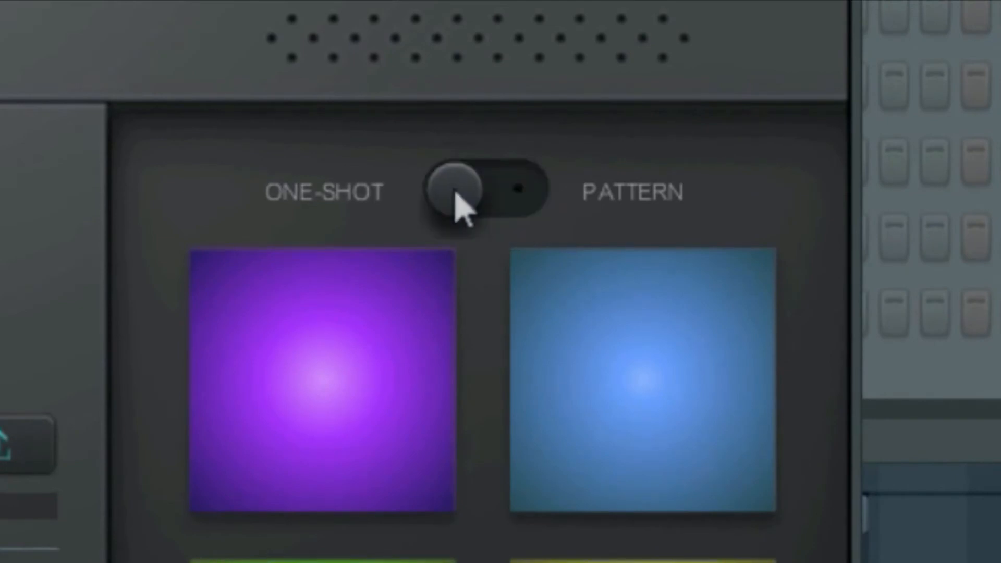
left_click(485, 191)
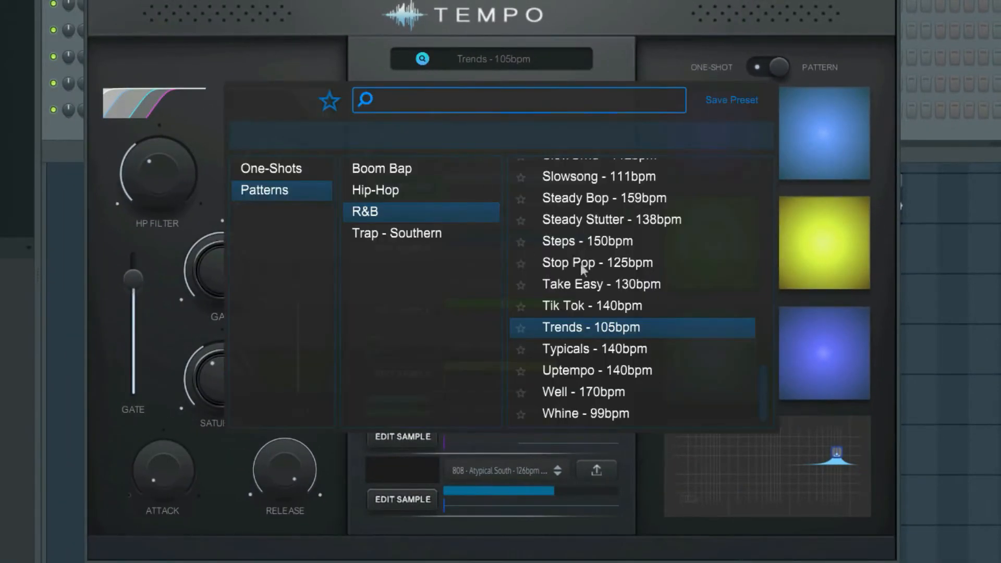
Load the R&B Stop Pop – 125bpm preset, then list the Trap – Southern pattern presets.
left_click(597, 263)
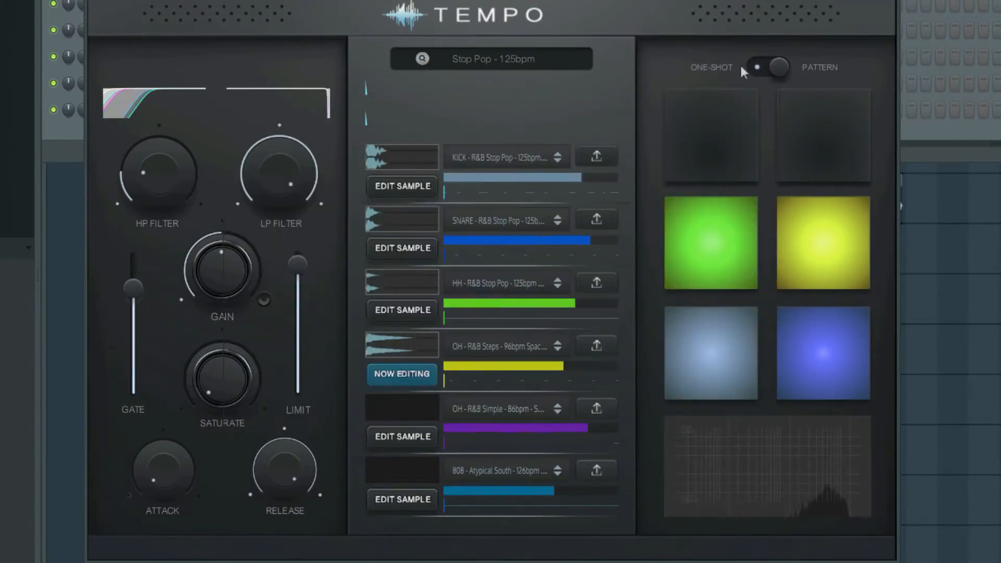
left_click(490, 58)
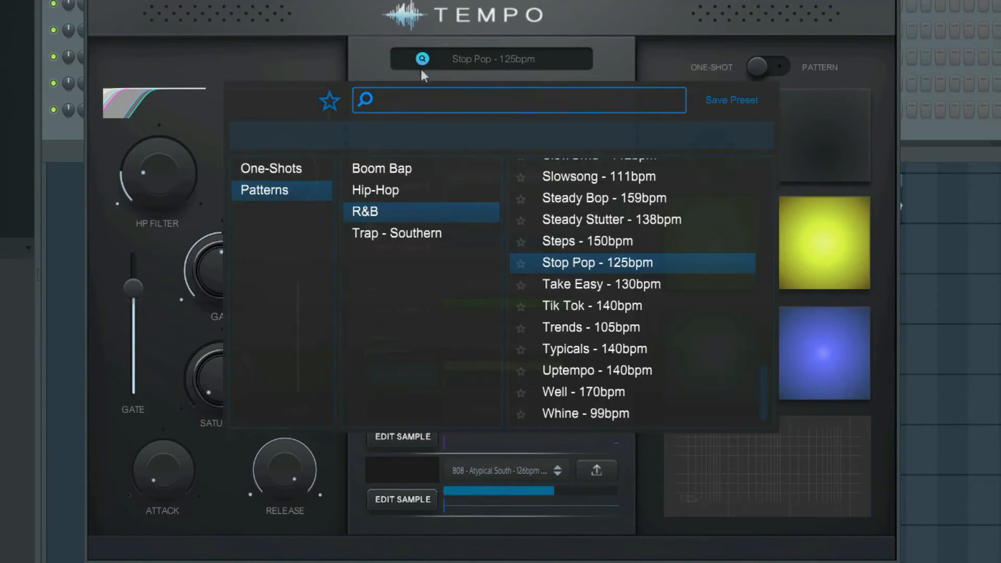
left_click(270, 168)
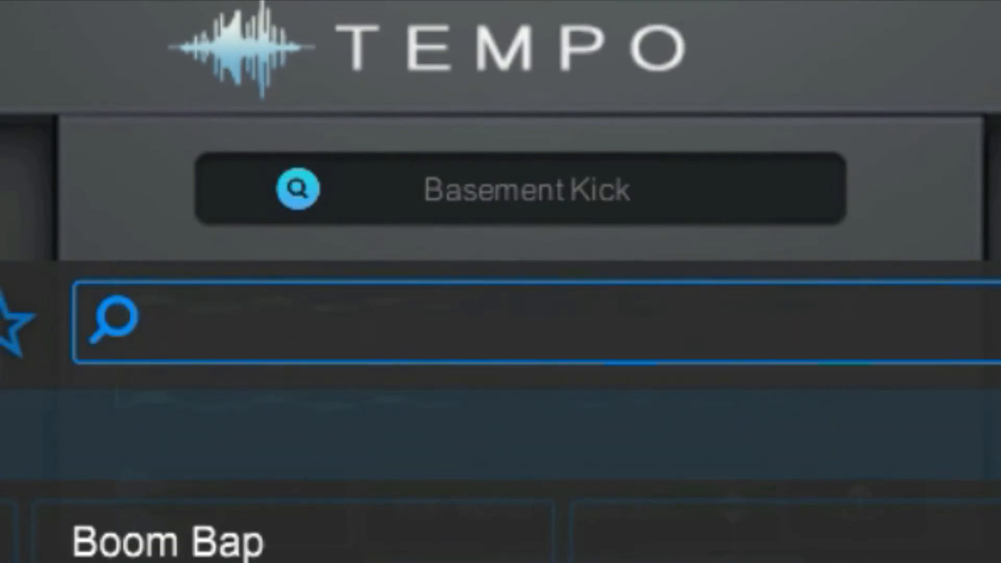
scroll("down", 3)
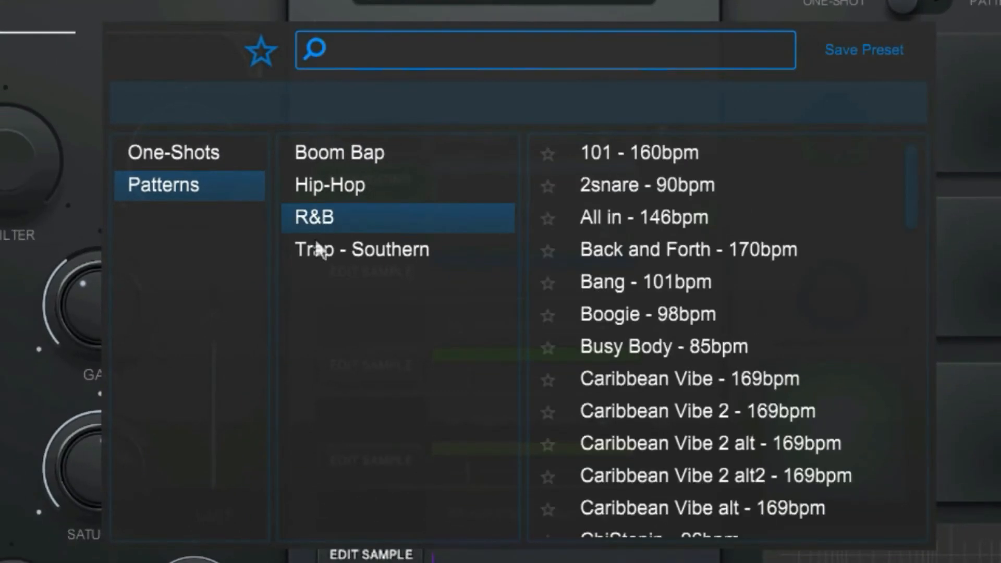
scroll("down", 3)
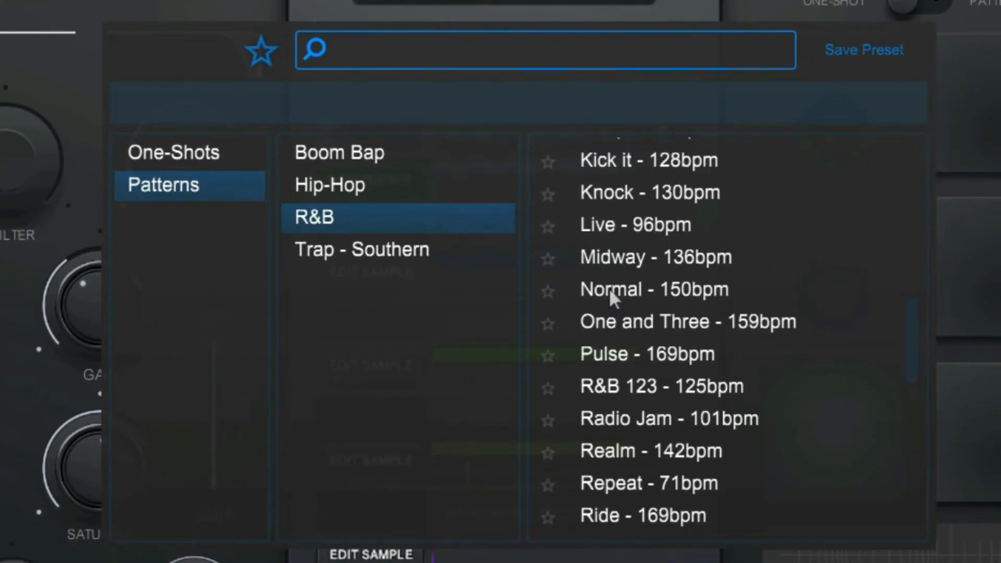
left_click(360, 249)
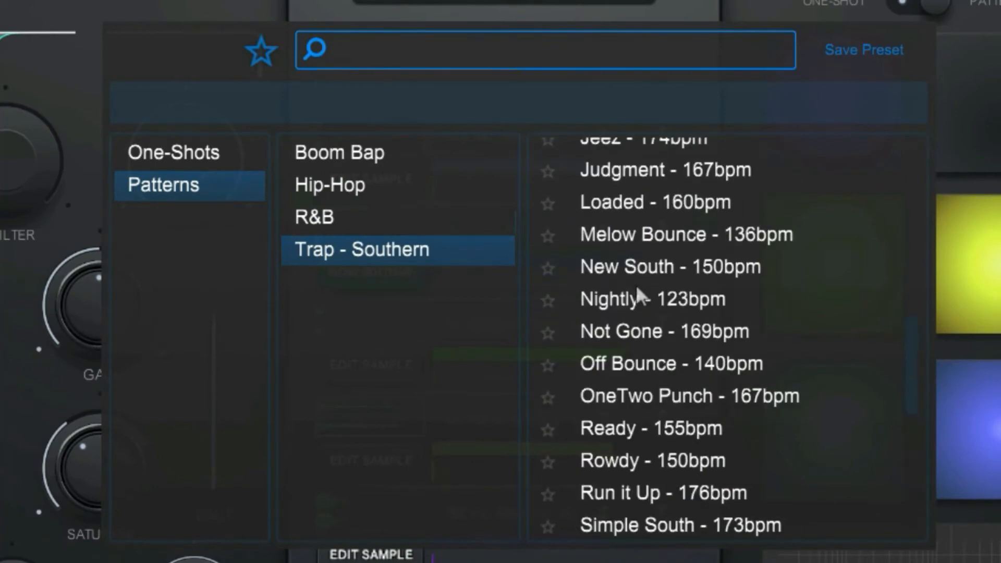